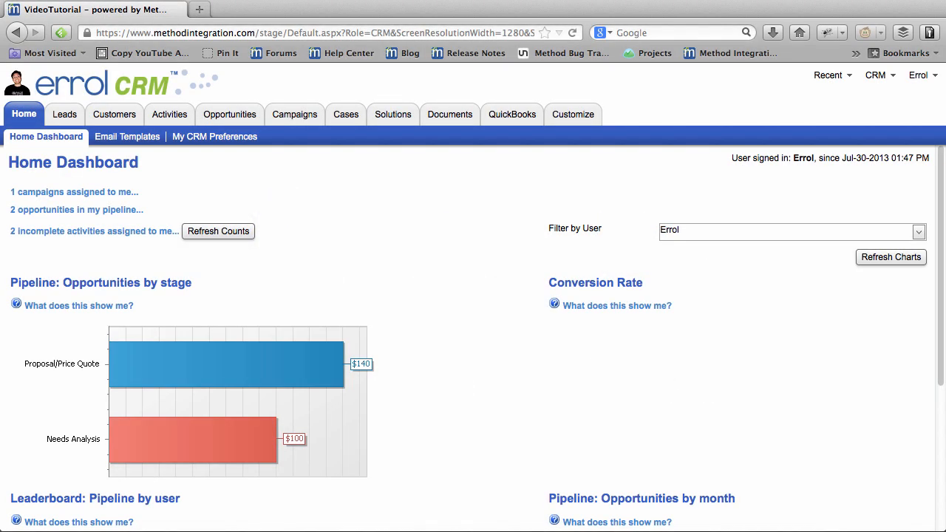
Move from the dashboard to the Customers list, glancing at the Leads list on the way
{"action": "left_click", "coordinate": [115, 114]}
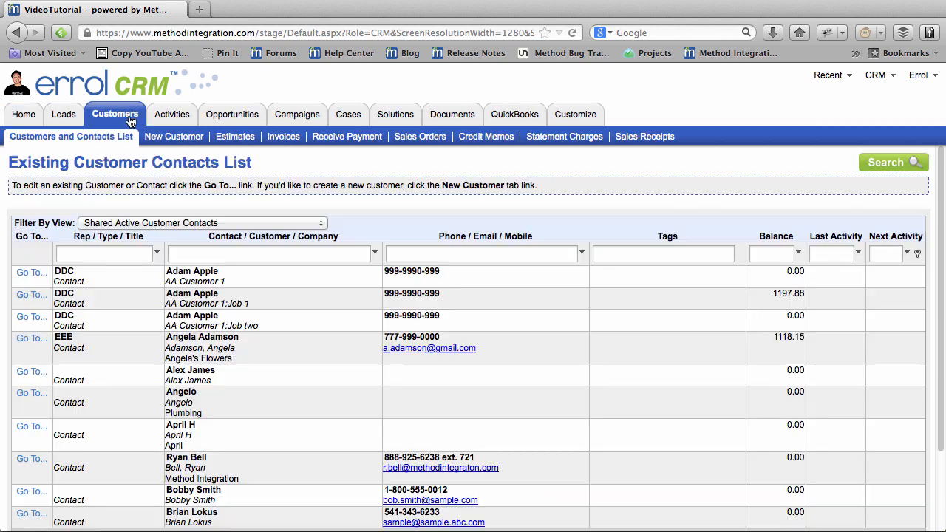
{"action": "mouse_move", "coordinate": [63, 114]}
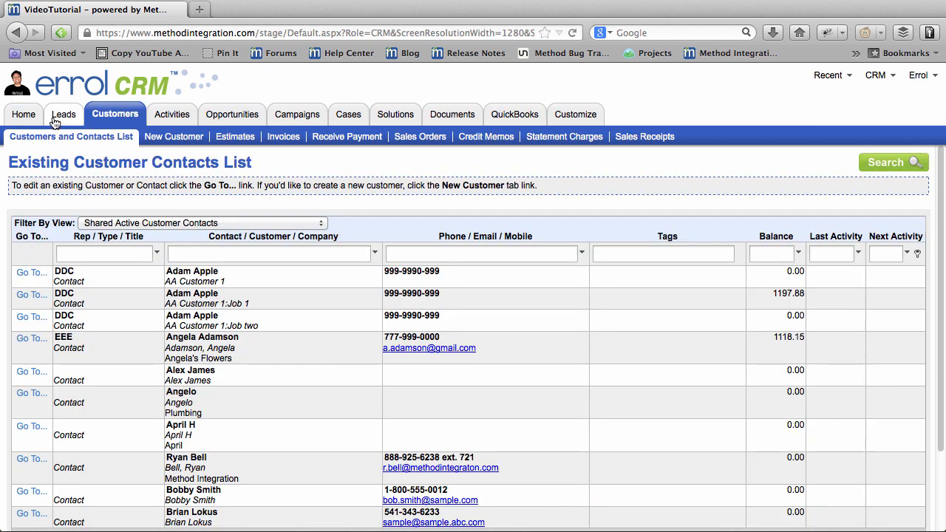
{"action": "left_click", "coordinate": [64, 114]}
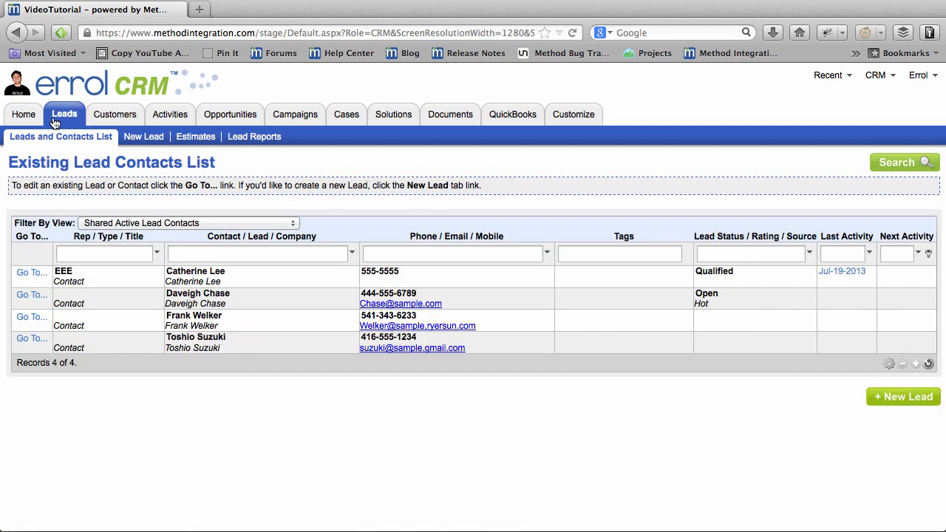
{"action": "left_click", "coordinate": [114, 114]}
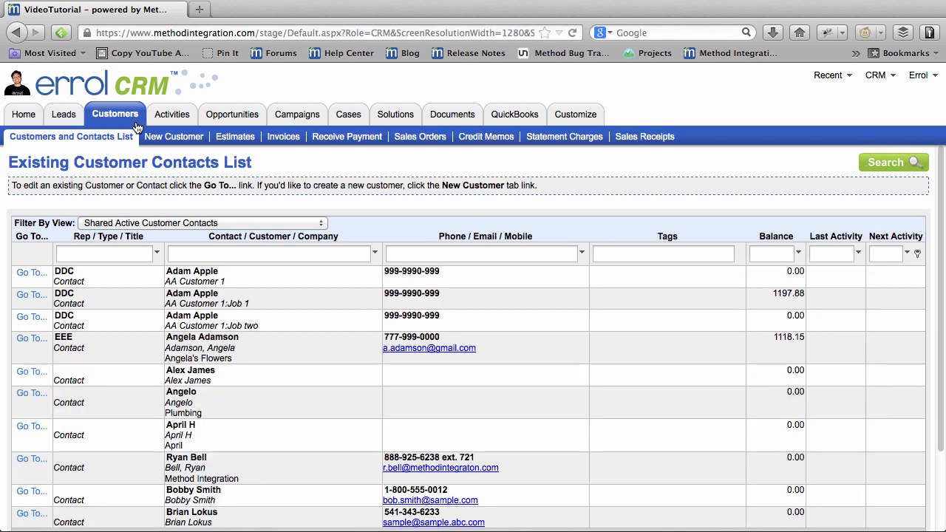
{"action": "type", "text": "dav"}
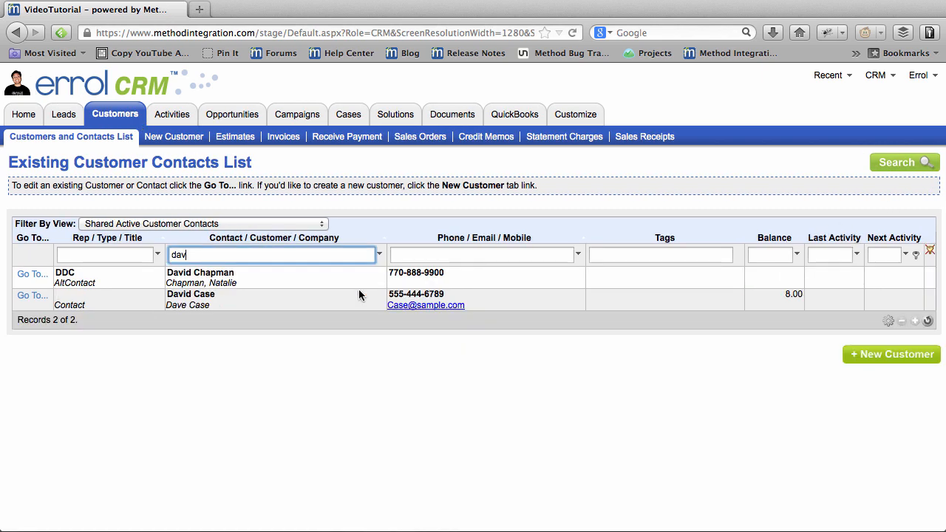
{"action": "left_click", "coordinate": [32, 295]}
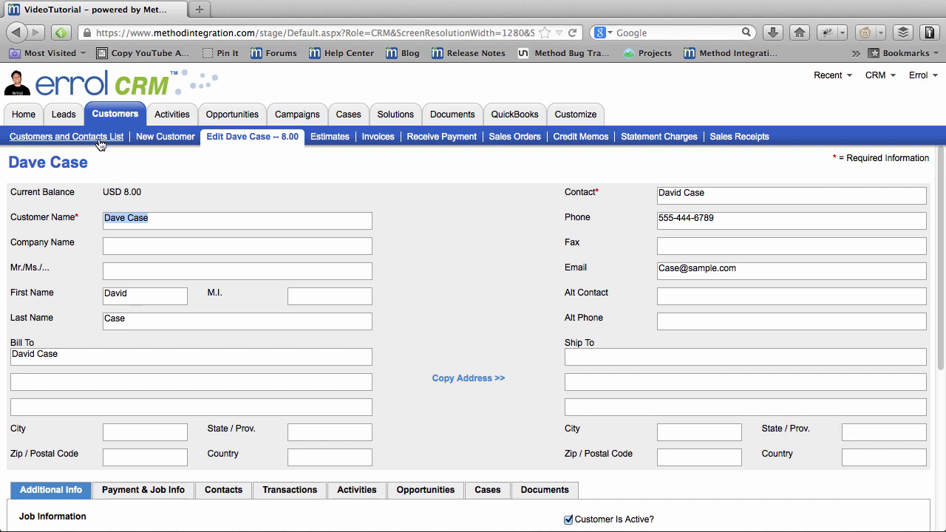
{"action": "left_click", "coordinate": [64, 114]}
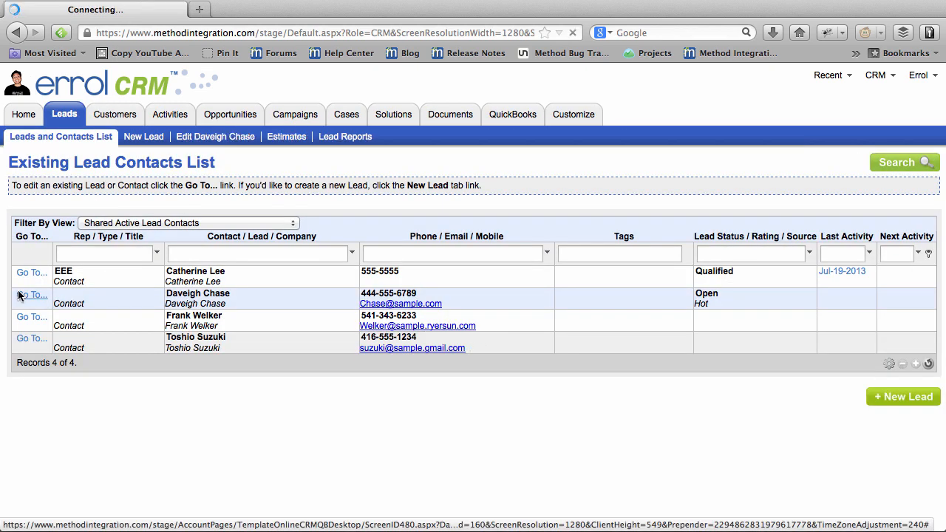
{"action": "left_click", "coordinate": [31, 295]}
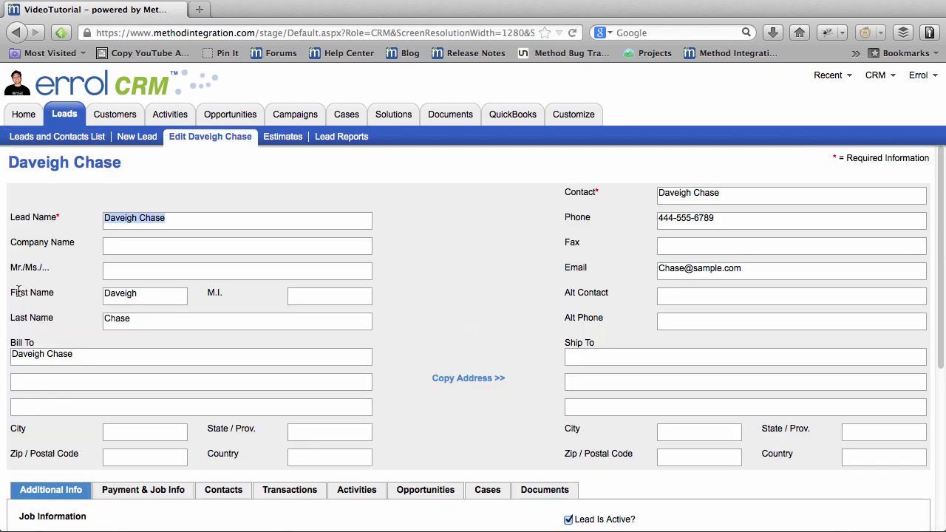
{"action": "left_click", "coordinate": [115, 114]}
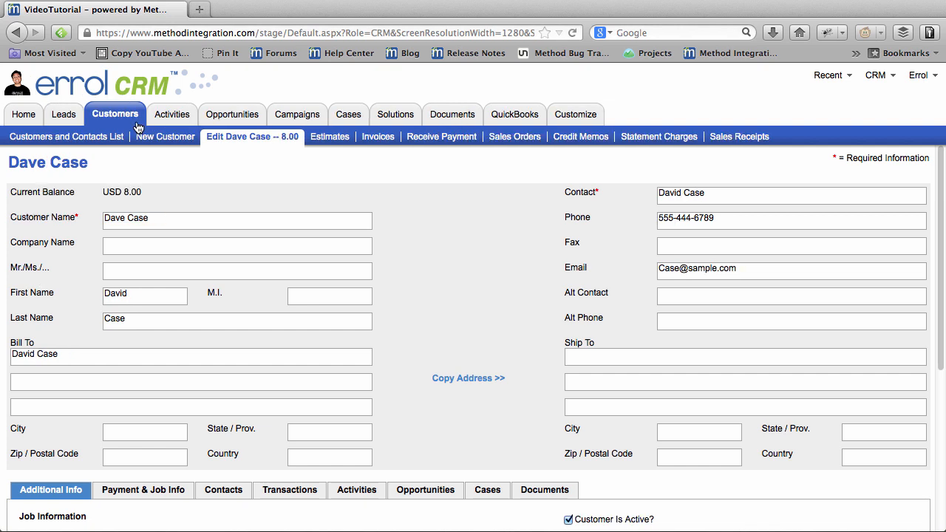
{"action": "left_click", "coordinate": [64, 114]}
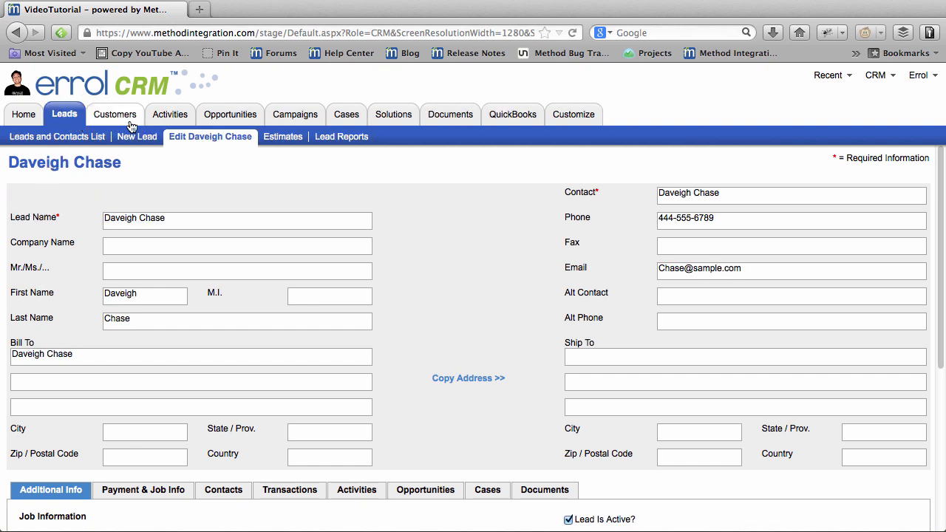
{"action": "mouse_move", "coordinate": [129, 125]}
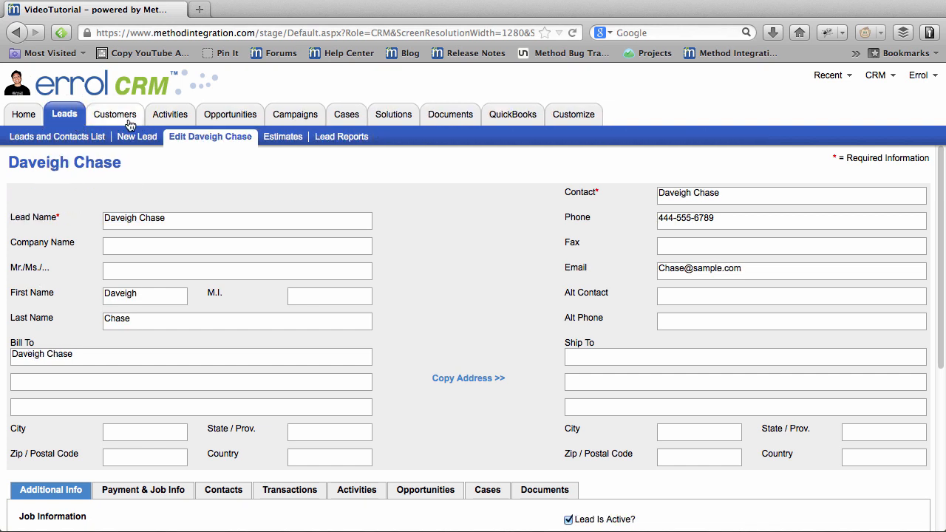
{"action": "left_click", "coordinate": [115, 114]}
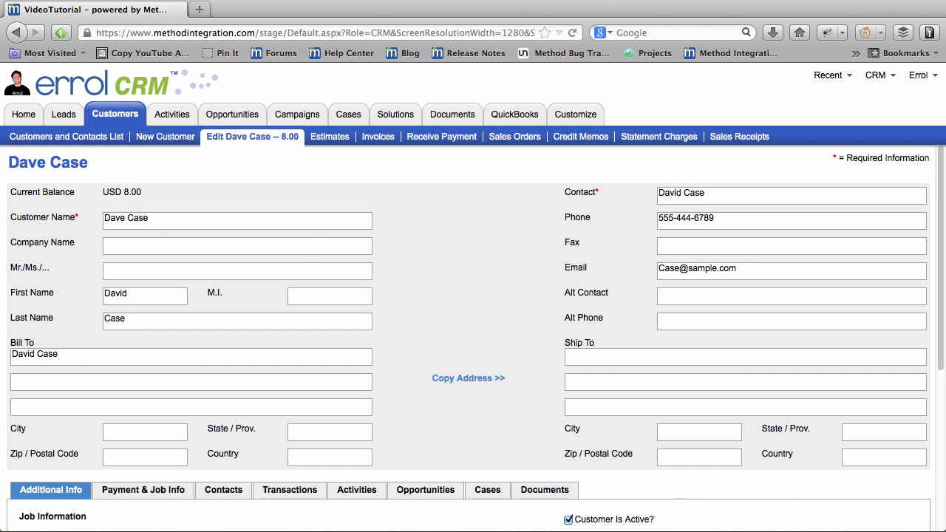
{"action": "left_click", "coordinate": [64, 114]}
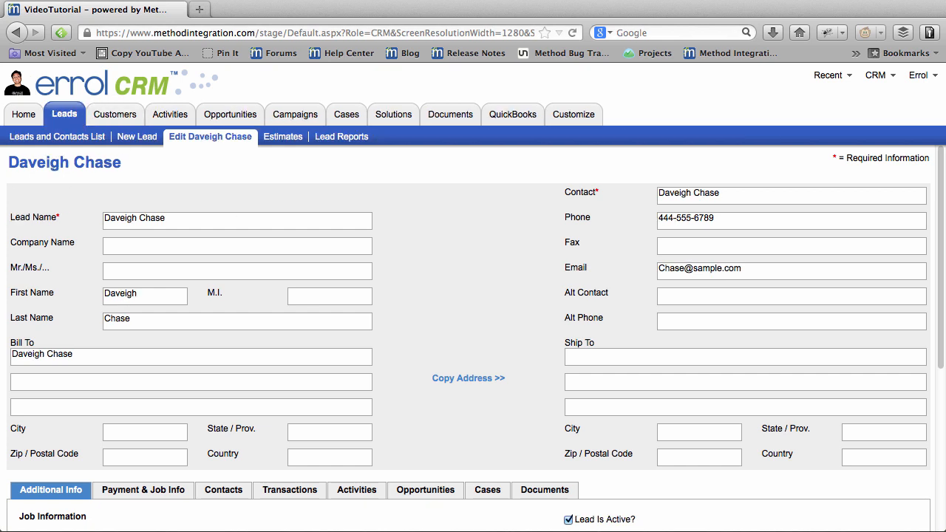
{"action": "left_click", "coordinate": [115, 114]}
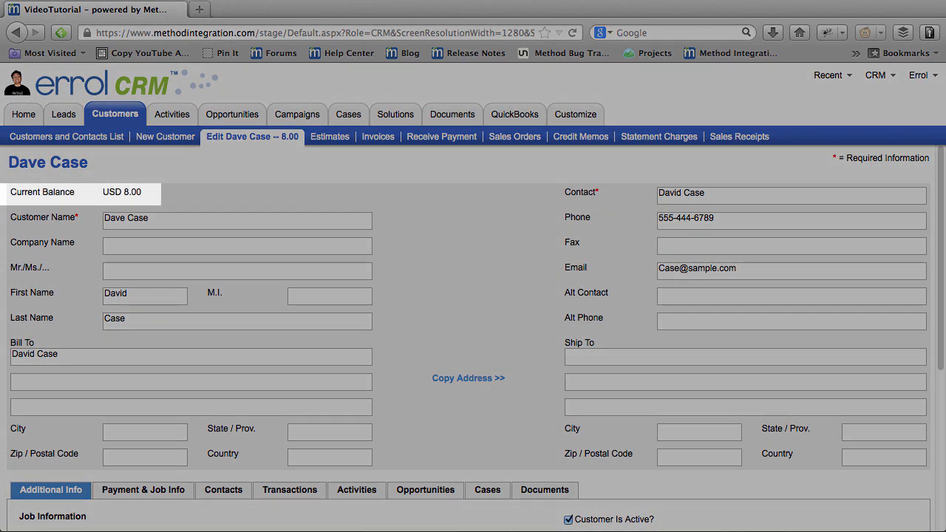
{"action": "left_click", "coordinate": [63, 114]}
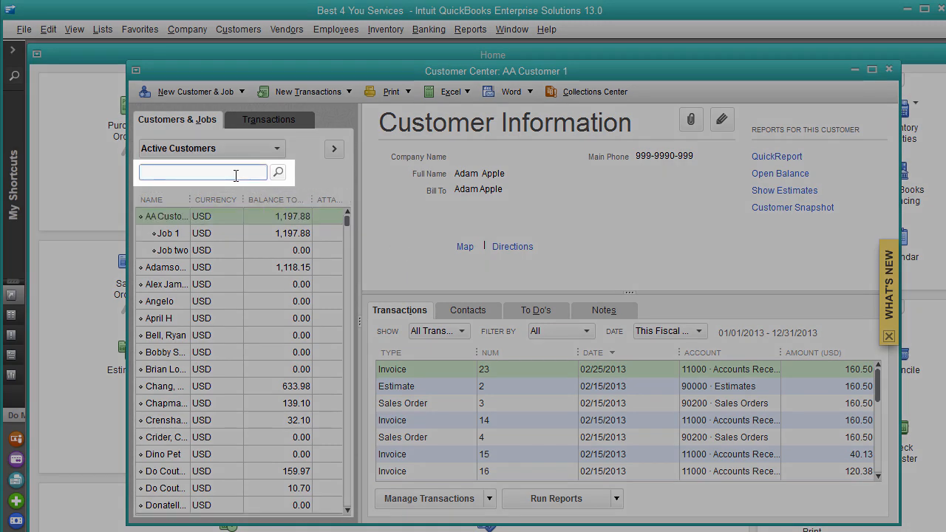
Search the QuickBooks Customer Center's Customers & Jobs list for 'daveigh'
{"action": "type", "text": "daveigh Chase"}
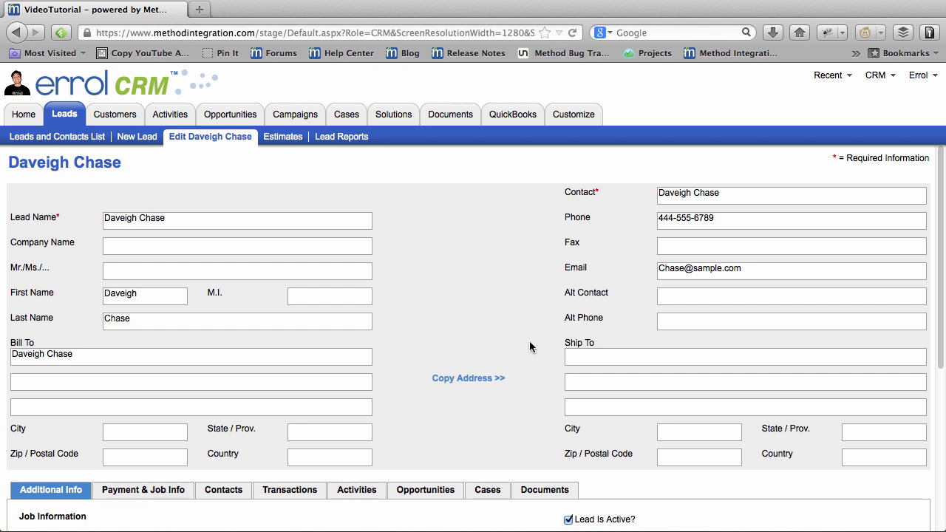
Scroll down to the Lead Information section of the record
{"action": "scroll", "scroll_direction": "down", "scroll_amount": 3}
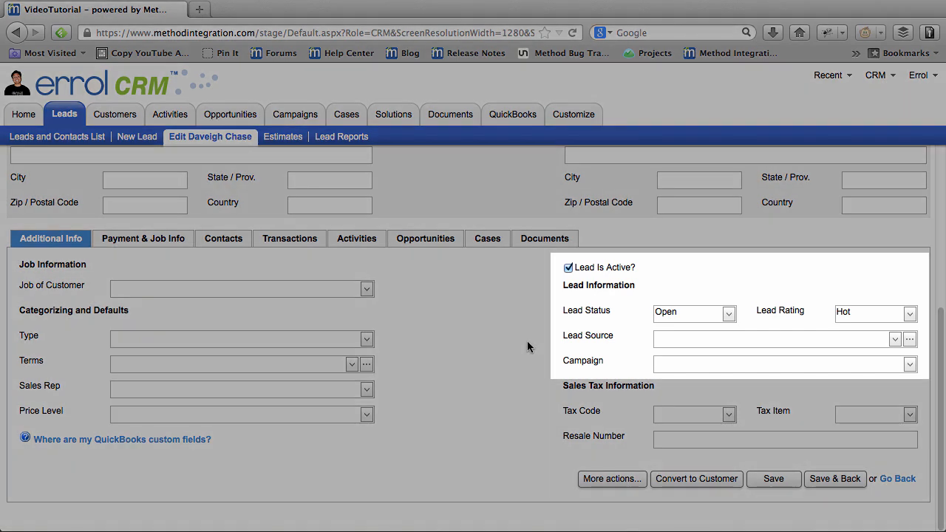
{"action": "mouse_move", "coordinate": [198, 113]}
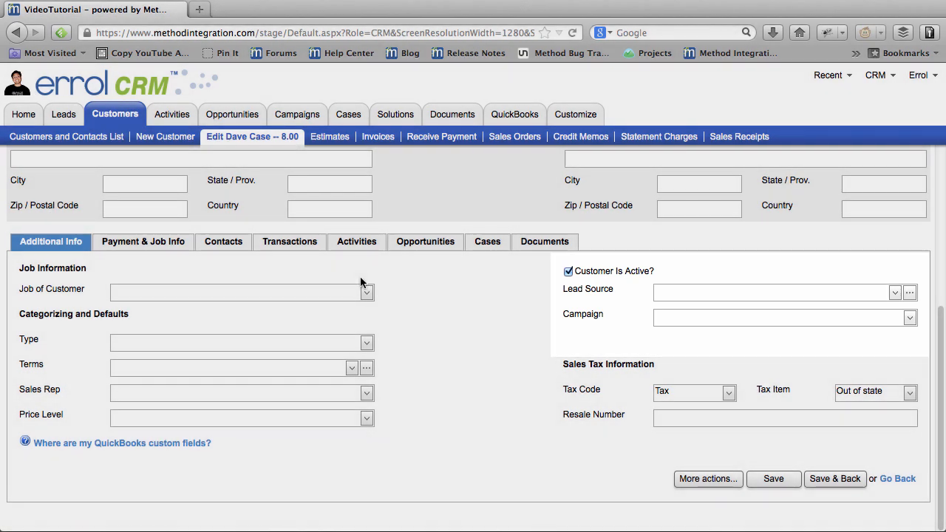
Return to Daveigh Chase's lead and review the Open/Qualified/Unqualified lead status options
{"action": "left_click", "coordinate": [63, 114]}
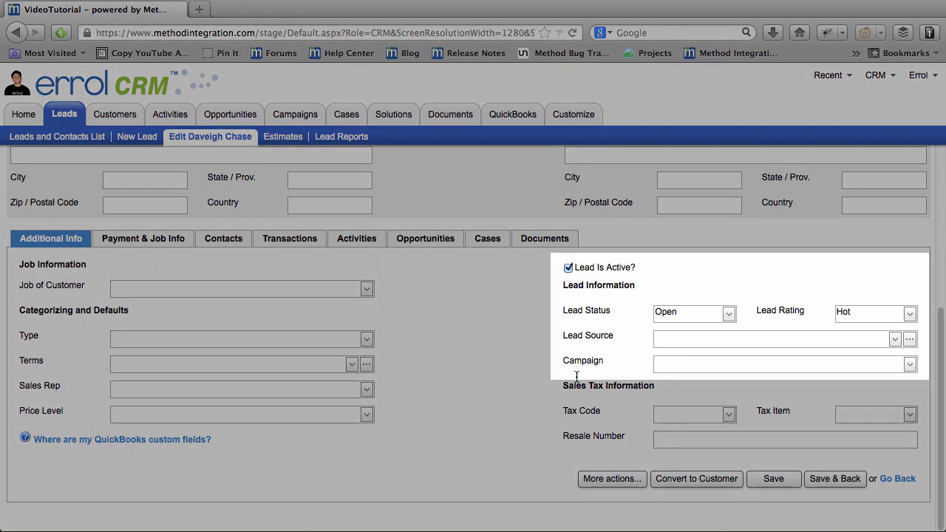
{"action": "left_click", "coordinate": [727, 312]}
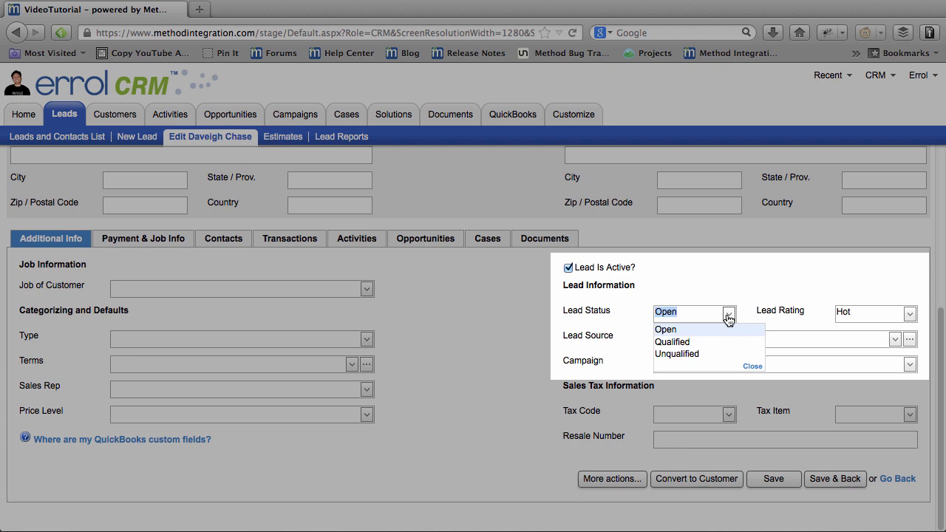
{"action": "mouse_move", "coordinate": [910, 313]}
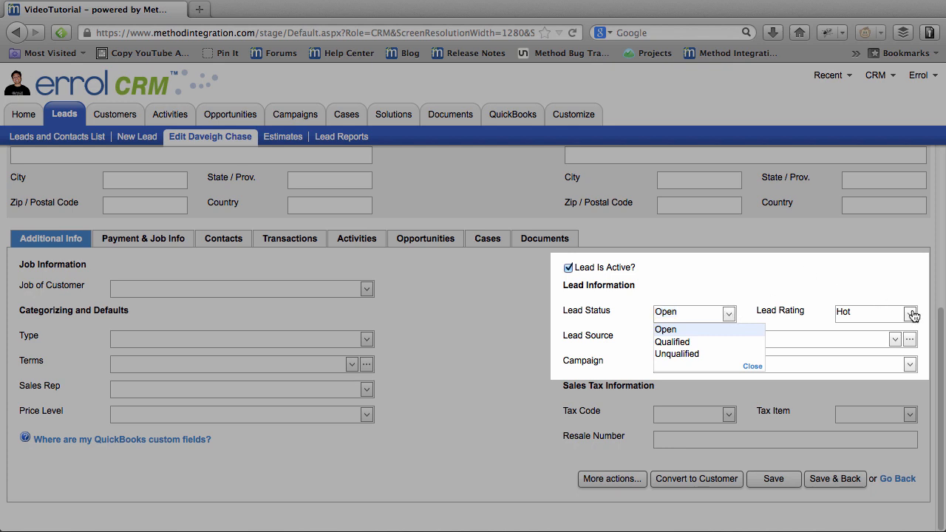
{"action": "left_click", "coordinate": [911, 312]}
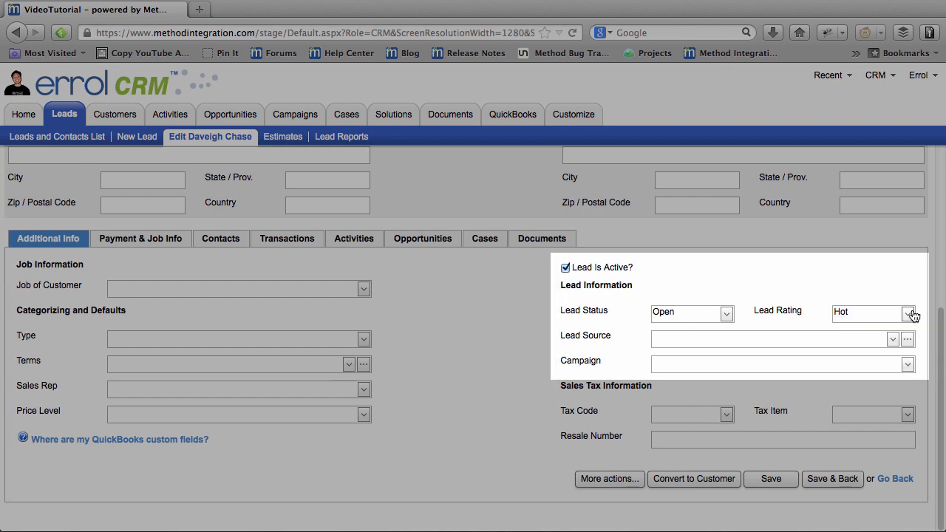
{"action": "left_click", "coordinate": [893, 339]}
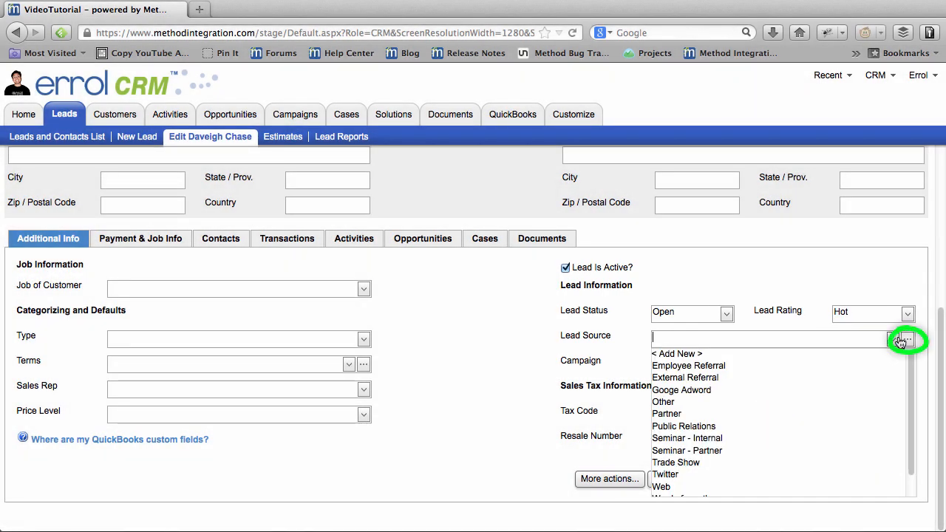
{"action": "left_click", "coordinate": [907, 340]}
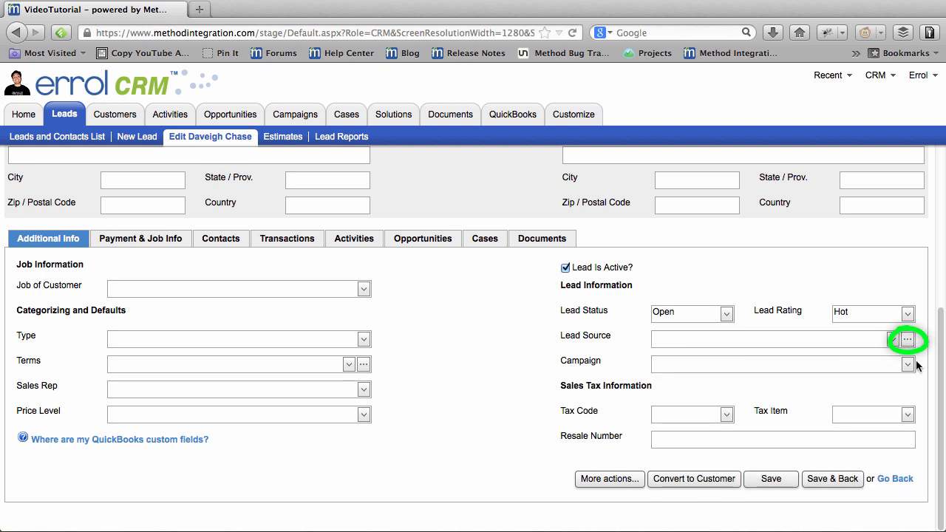
{"action": "left_click", "coordinate": [907, 364]}
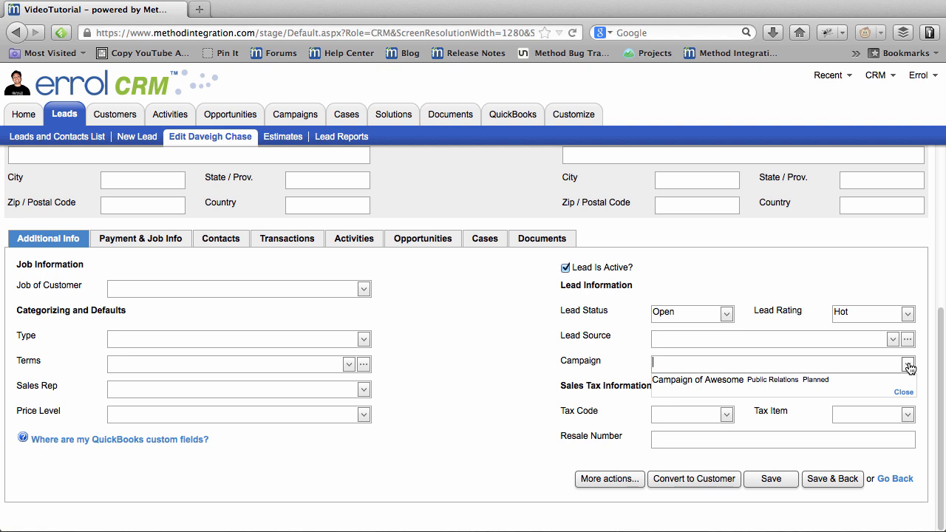
{"action": "left_click", "coordinate": [902, 393]}
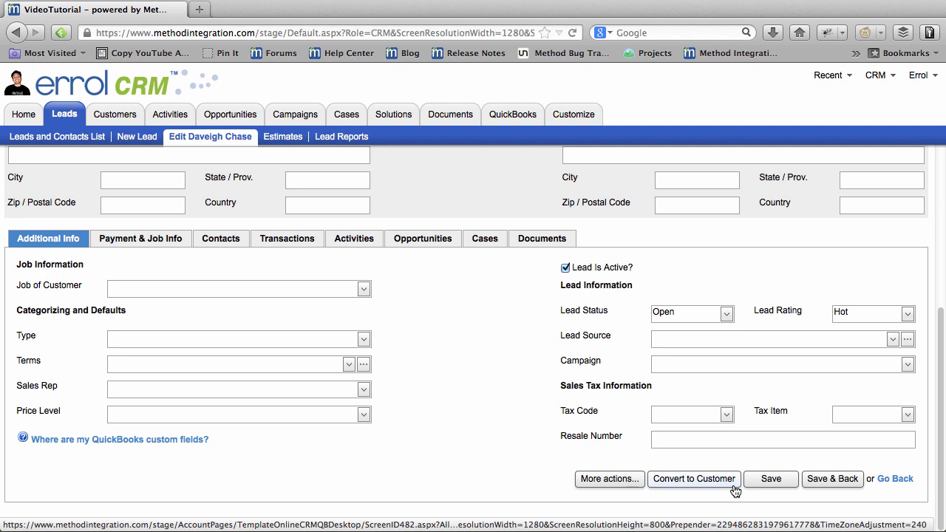
{"action": "left_click", "coordinate": [693, 479]}
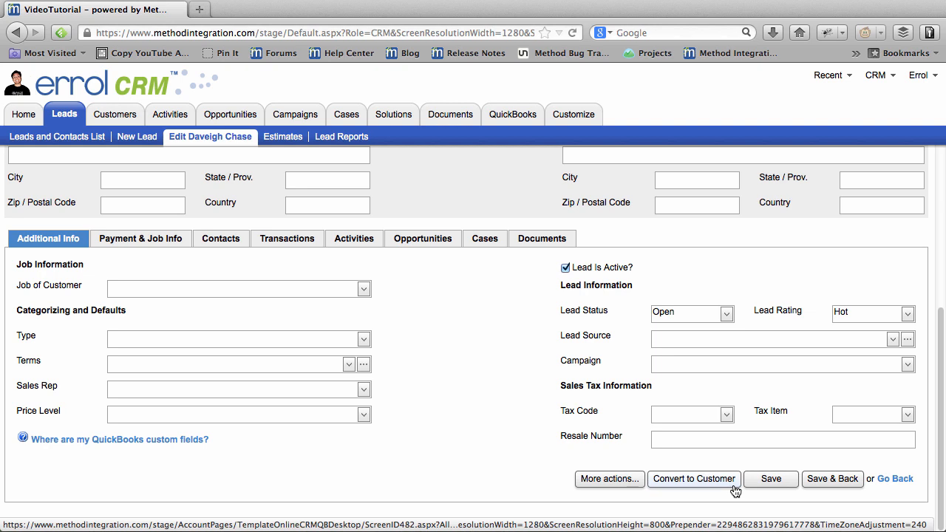
{"action": "mouse_move", "coordinate": [295, 115]}
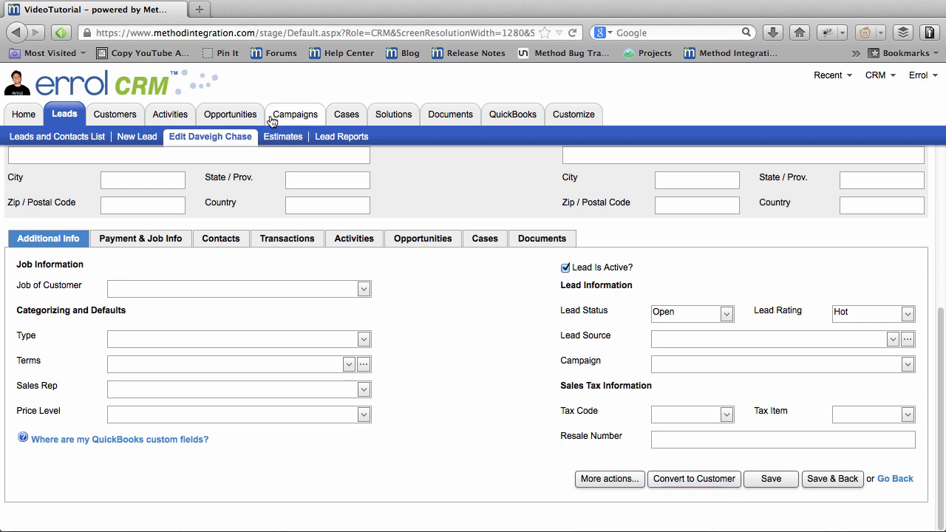
Create a Daveigh Chase estimate with one 3 1/2 stone item at 40.00
{"action": "left_click", "coordinate": [282, 137]}
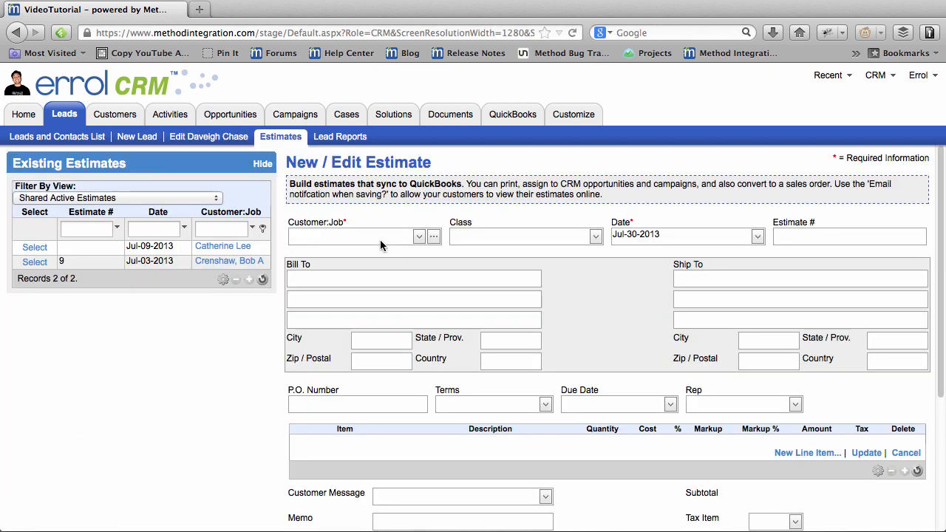
{"action": "type", "text": "dav"}
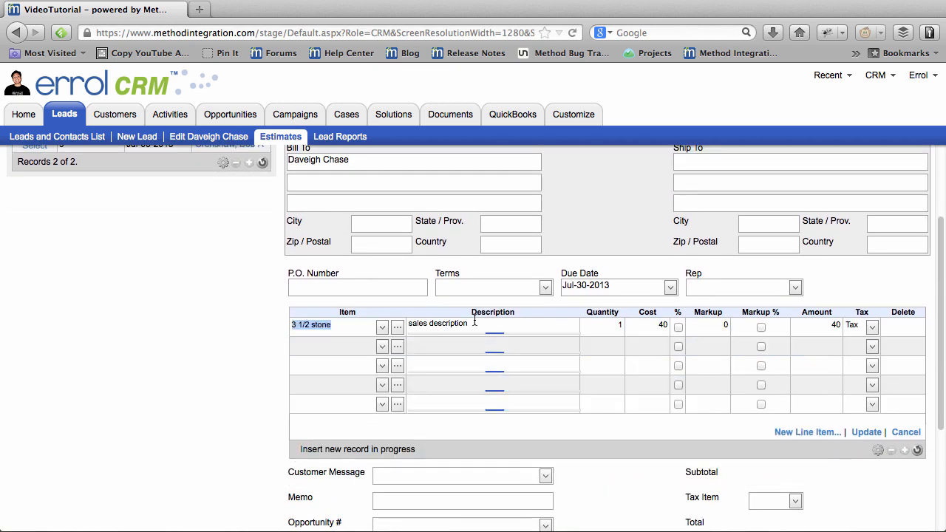
{"action": "scroll", "scroll_direction": "down", "scroll_amount": 3}
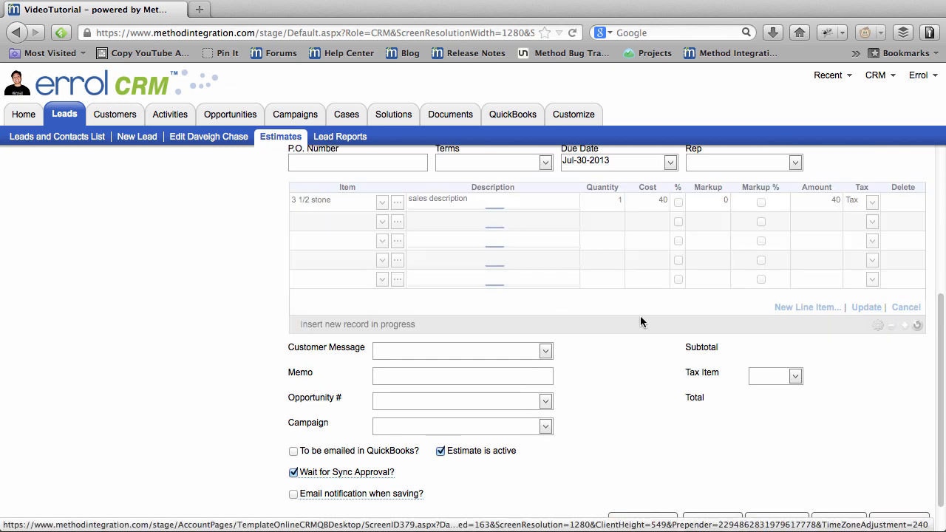
{"action": "left_click", "coordinate": [865, 307]}
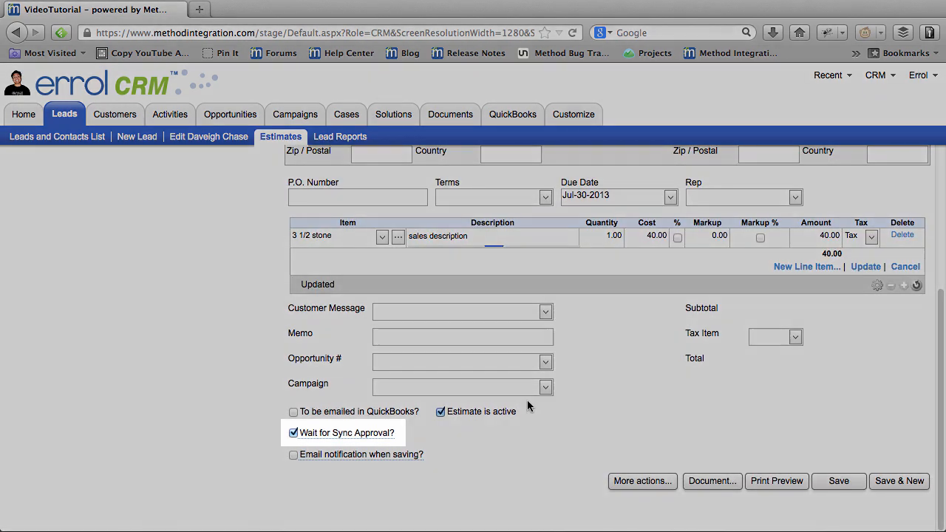
{"action": "mouse_move", "coordinate": [312, 438]}
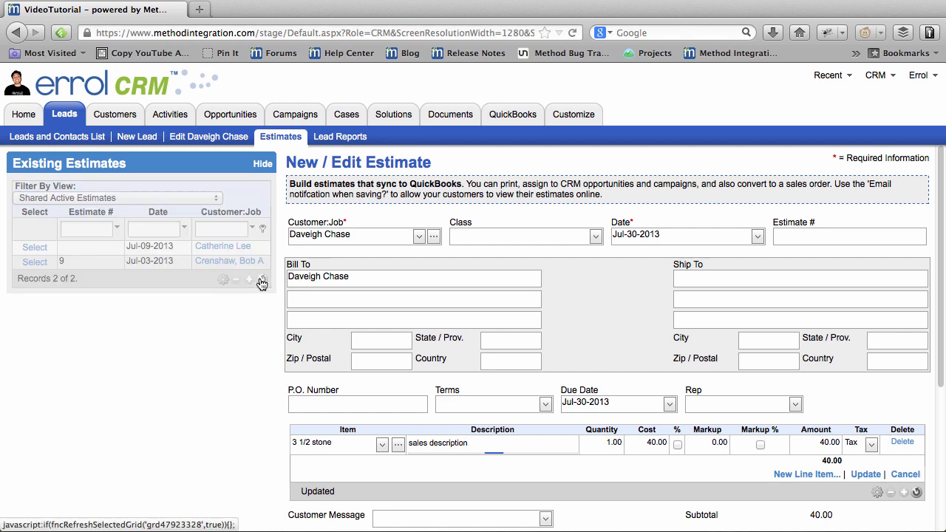
Refresh existing estimates, confirm Daveigh Chase remains a lead, and return to Estimates
{"action": "left_click", "coordinate": [261, 293]}
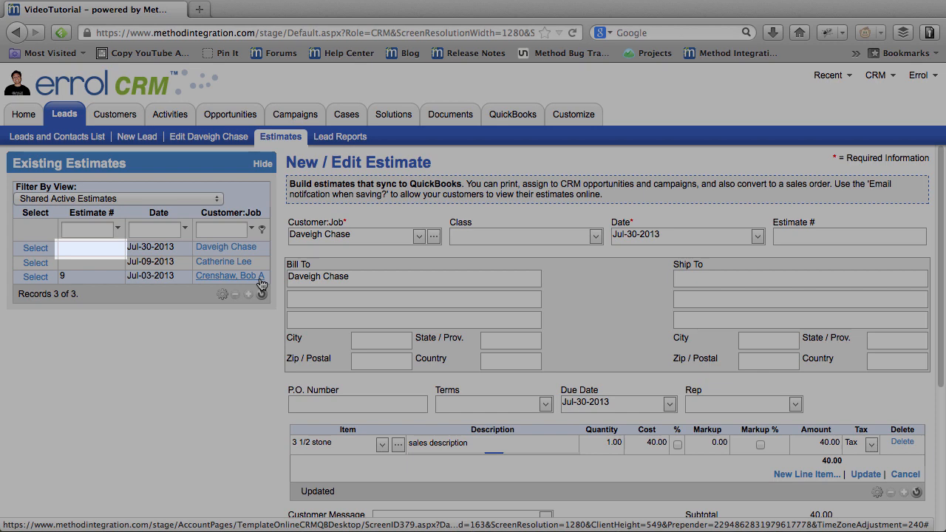
{"action": "left_click", "coordinate": [56, 136]}
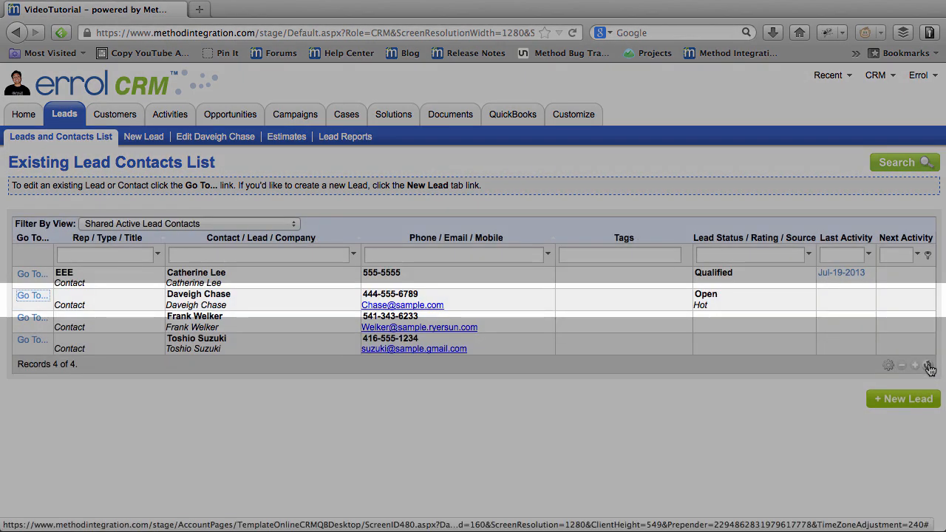
{"action": "left_click", "coordinate": [280, 136]}
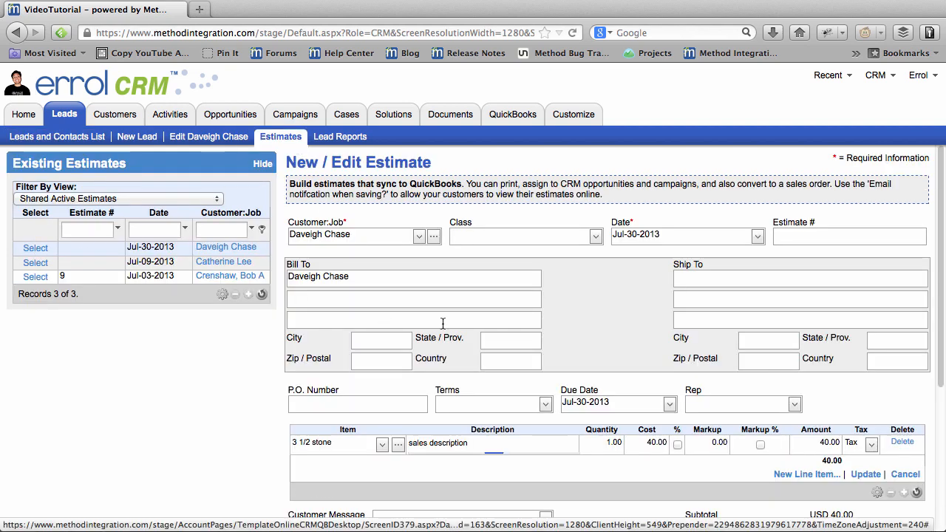
Review the Wait for Sync Approval option and refresh the synced estimates list
{"action": "scroll", "scroll_direction": "down", "scroll_amount": 3}
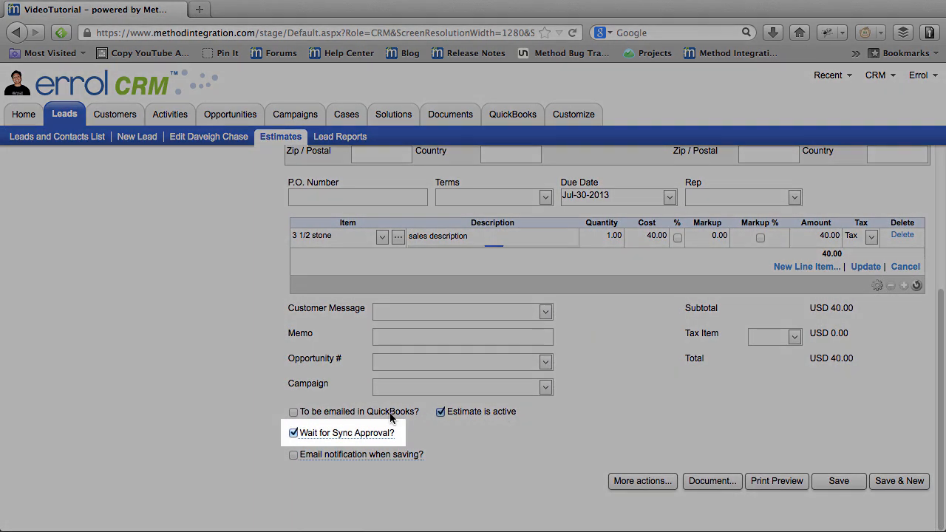
{"action": "left_click", "coordinate": [293, 433]}
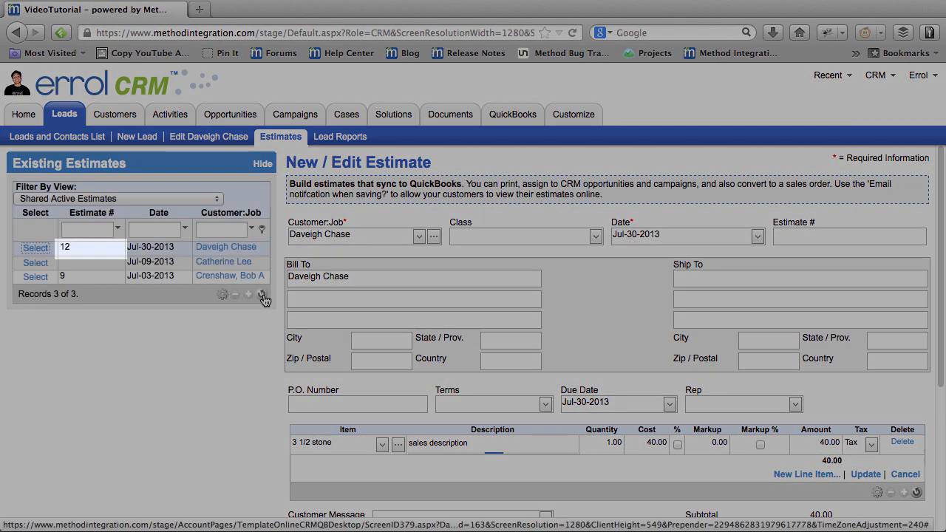
Check Daveigh Chase is gone from leads, then view customers and estimate 12
{"action": "left_click", "coordinate": [57, 136]}
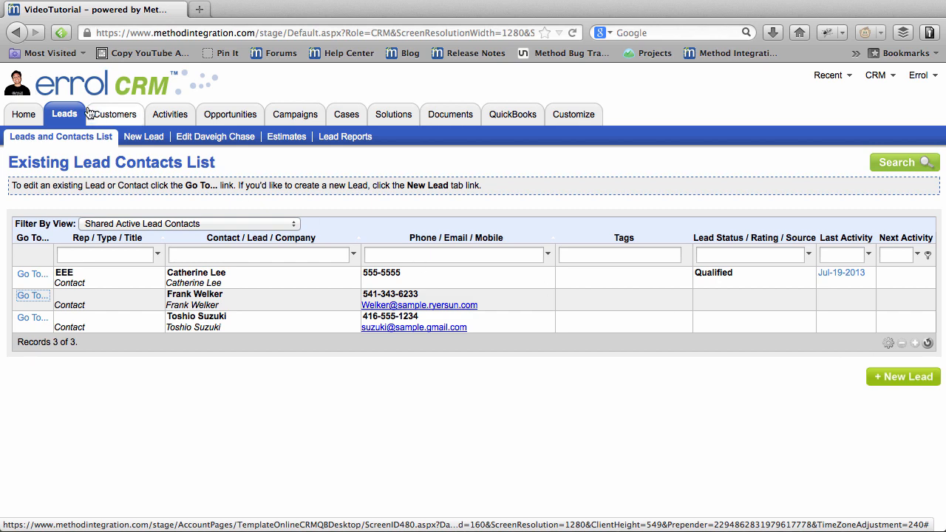
{"action": "left_click", "coordinate": [115, 113]}
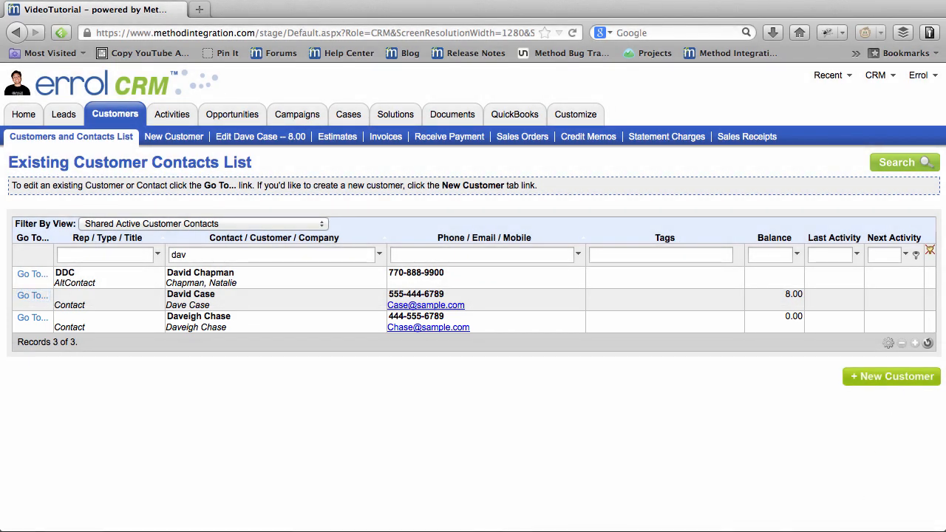
{"action": "left_click", "coordinate": [329, 136]}
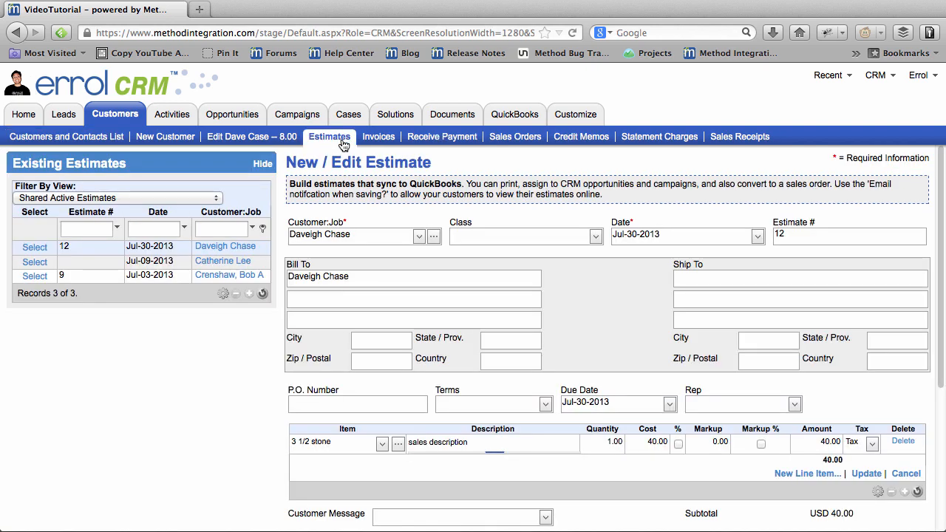
{"action": "left_click", "coordinate": [378, 137]}
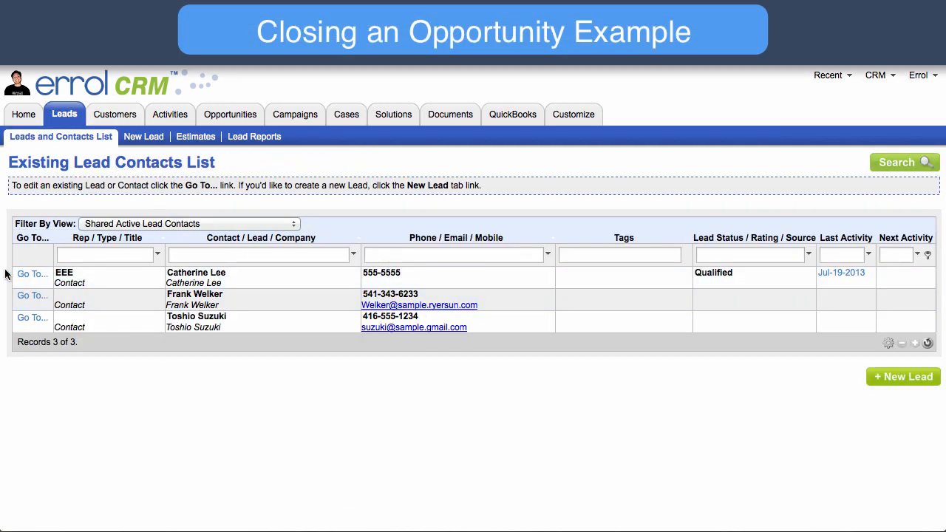
{"action": "left_click", "coordinate": [31, 273]}
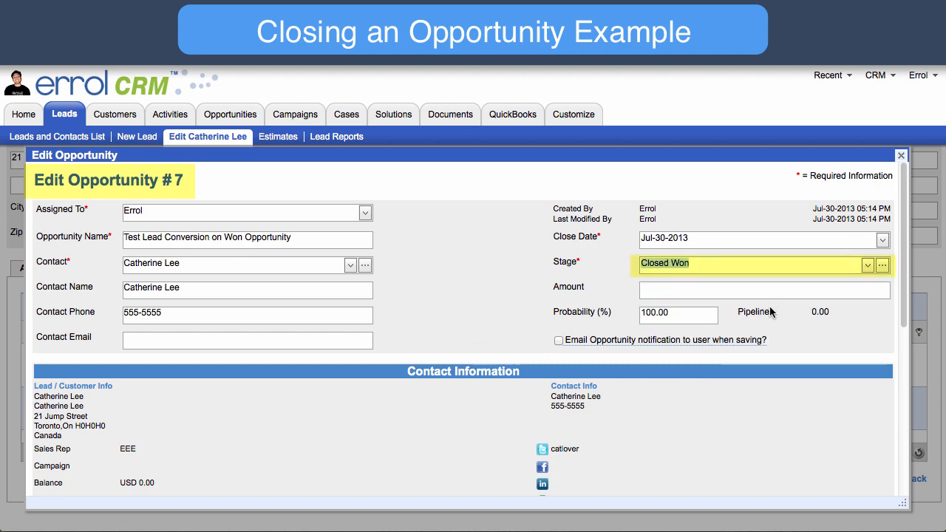
{"action": "scroll", "scroll_direction": "down", "scroll_amount": 3}
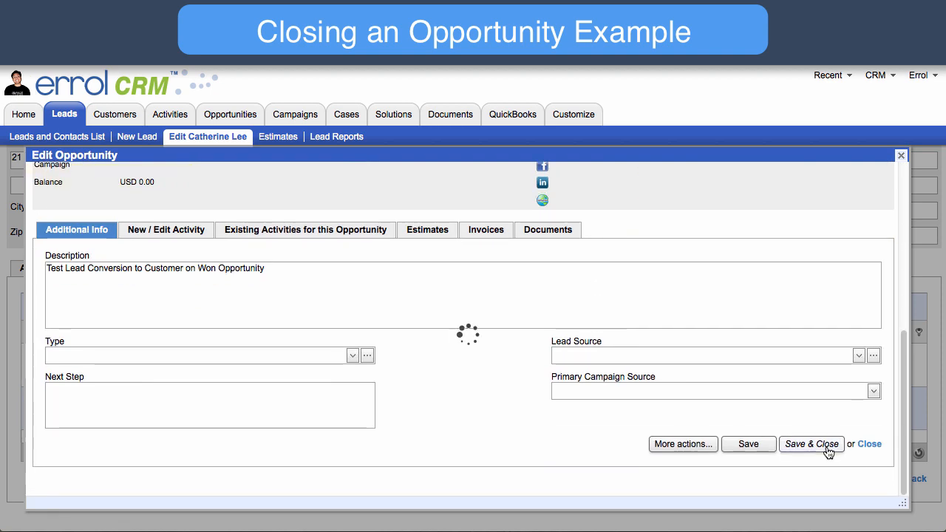
{"action": "left_click", "coordinate": [810, 443]}
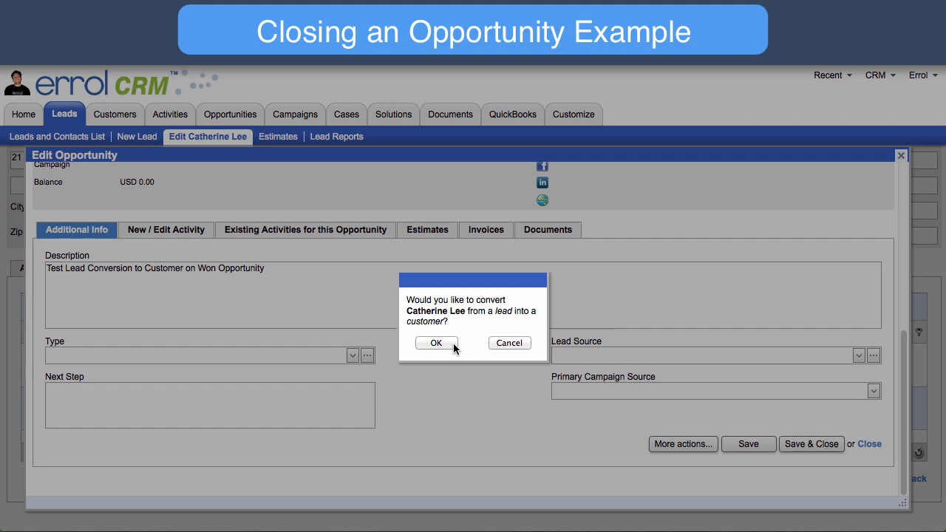
{"action": "left_click", "coordinate": [436, 343]}
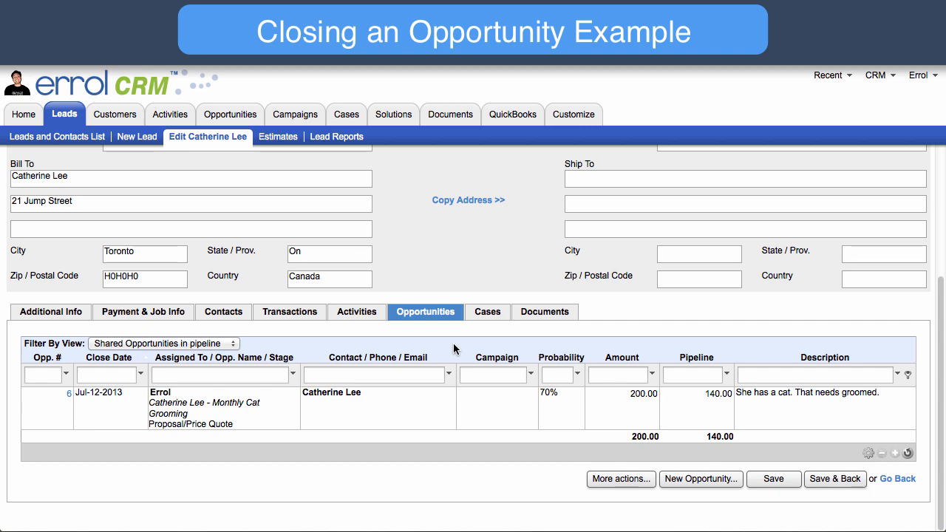
{"action": "left_click", "coordinate": [115, 113]}
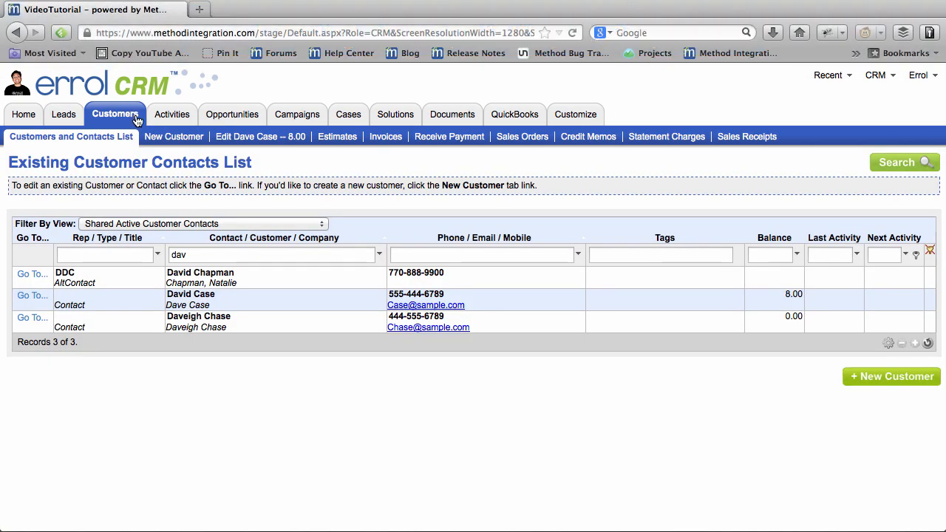
{"action": "left_click", "coordinate": [271, 254]}
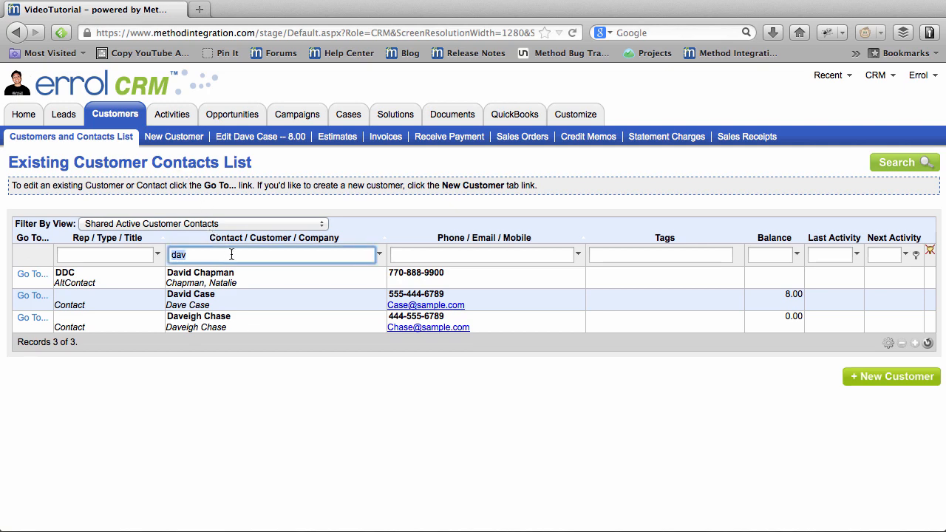